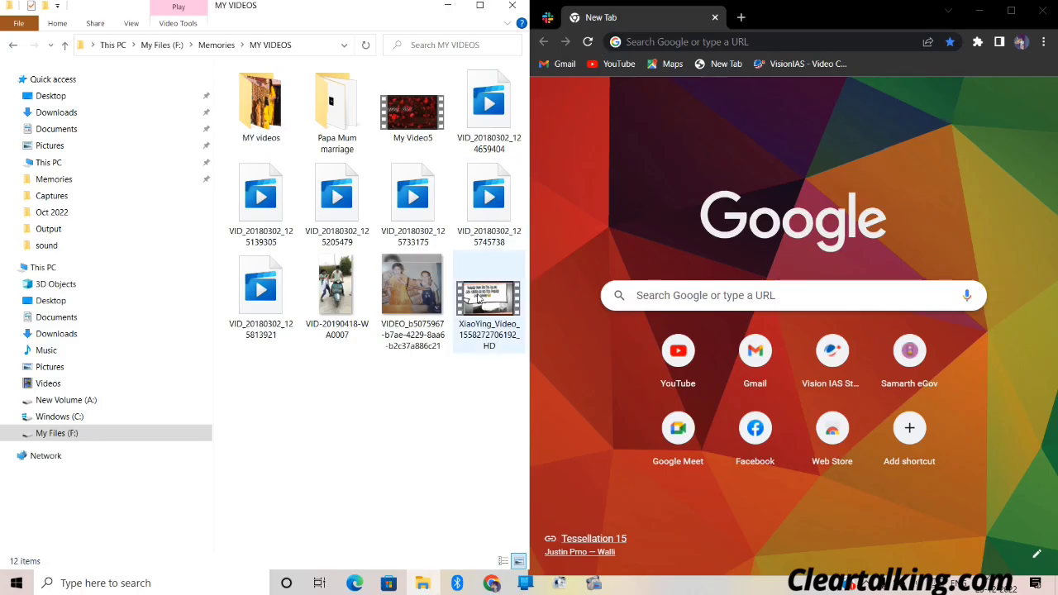
Step: Drag a local video from the MY VIDEOS folder into Chrome to play it
left_click(489, 285)
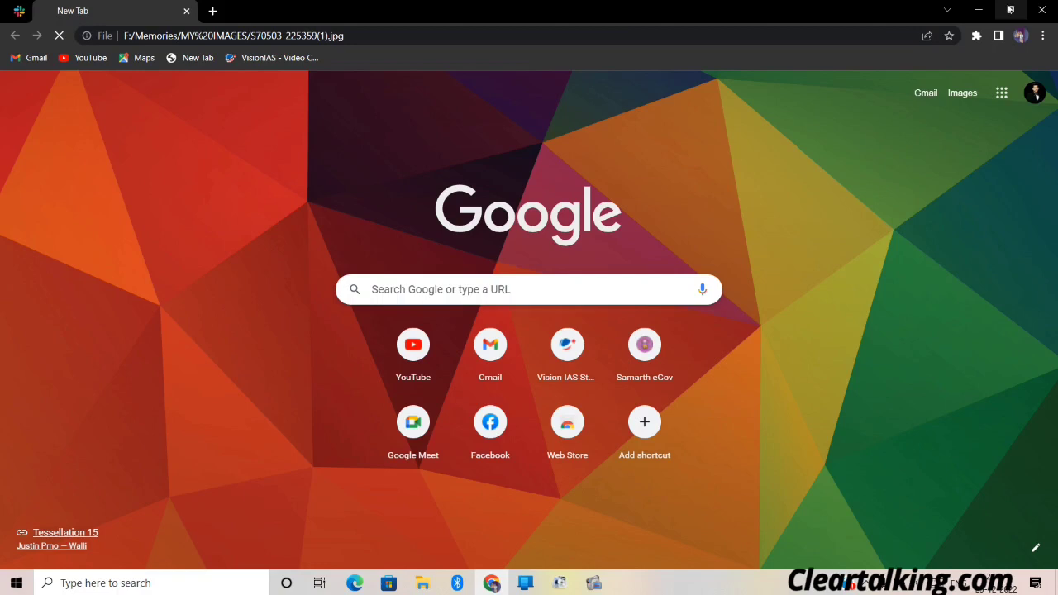
mouse_move(1011, 10)
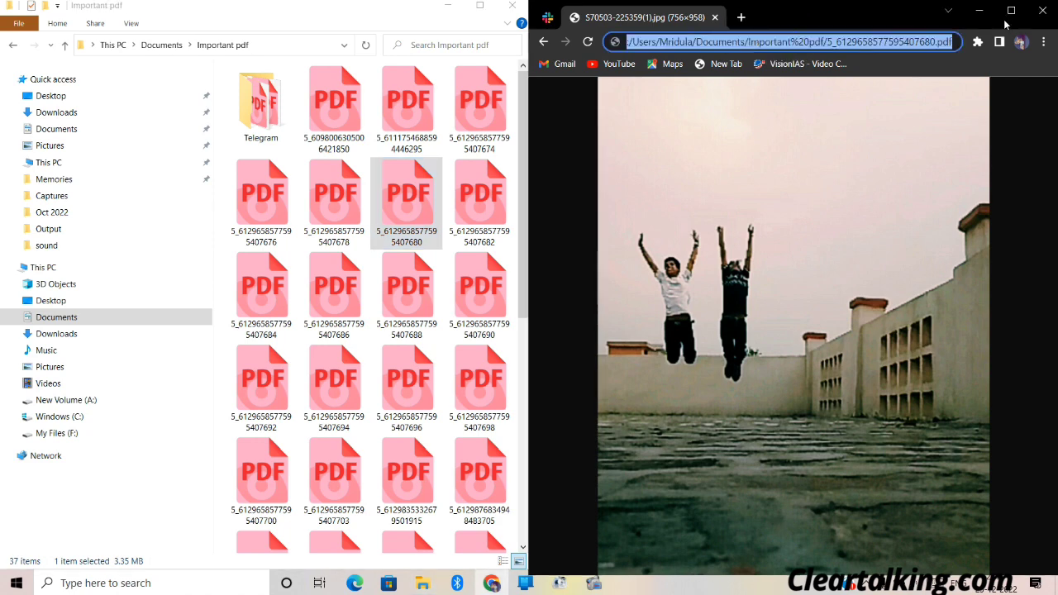
Step: Maximise Chrome and page through the local PDF in the built-in viewer to page 5
left_click(1010, 10)
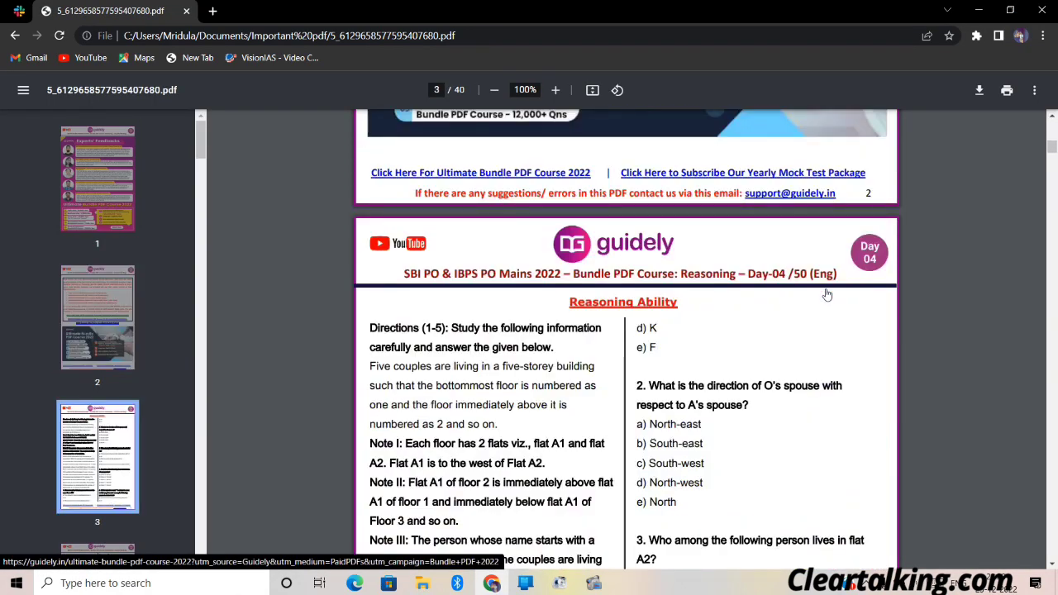
scroll("down", 3)
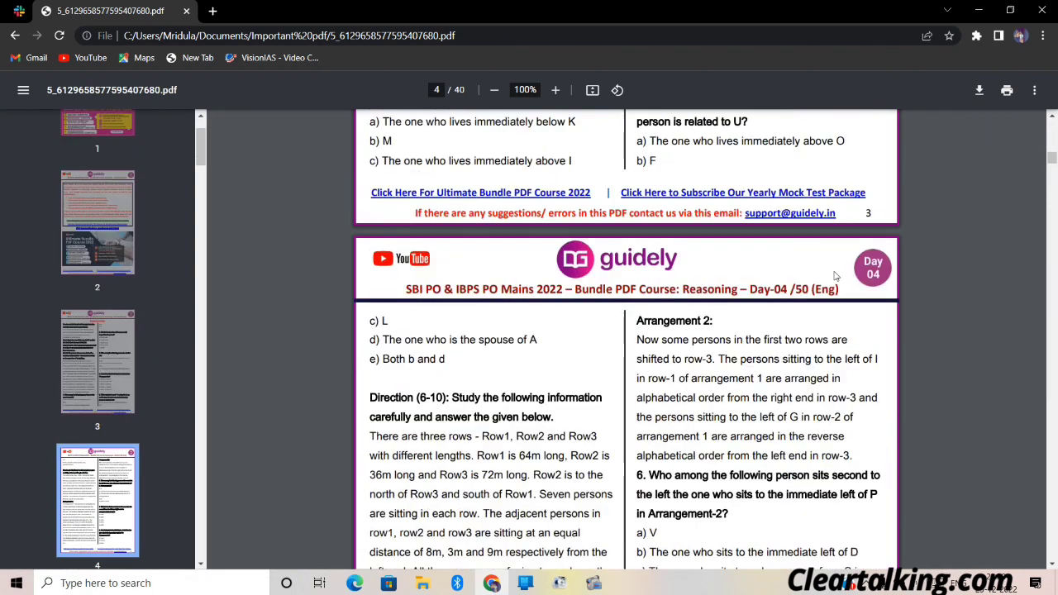
scroll("down", 3)
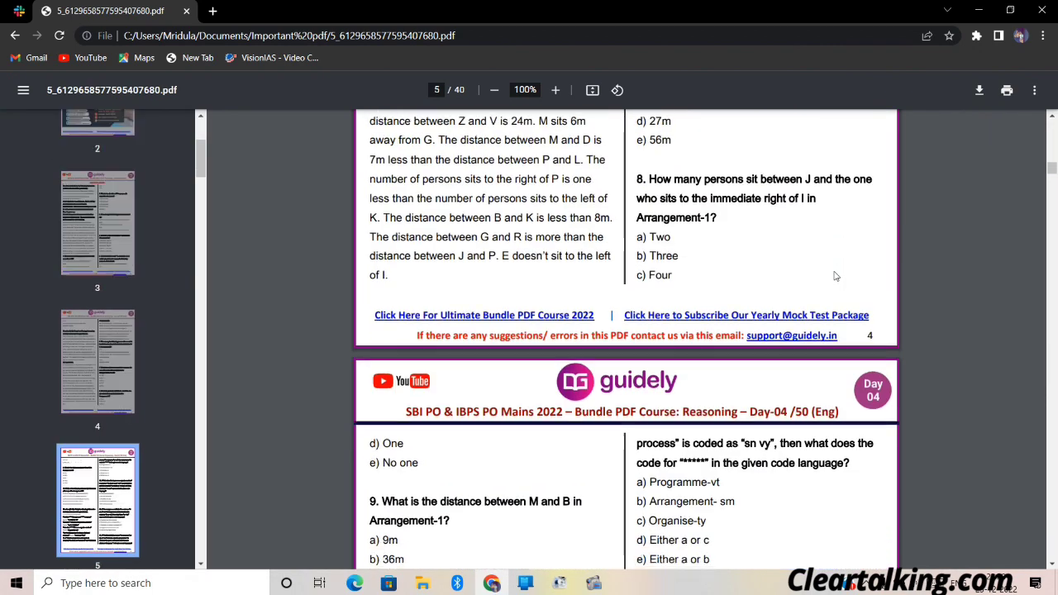
scroll("down", 3)
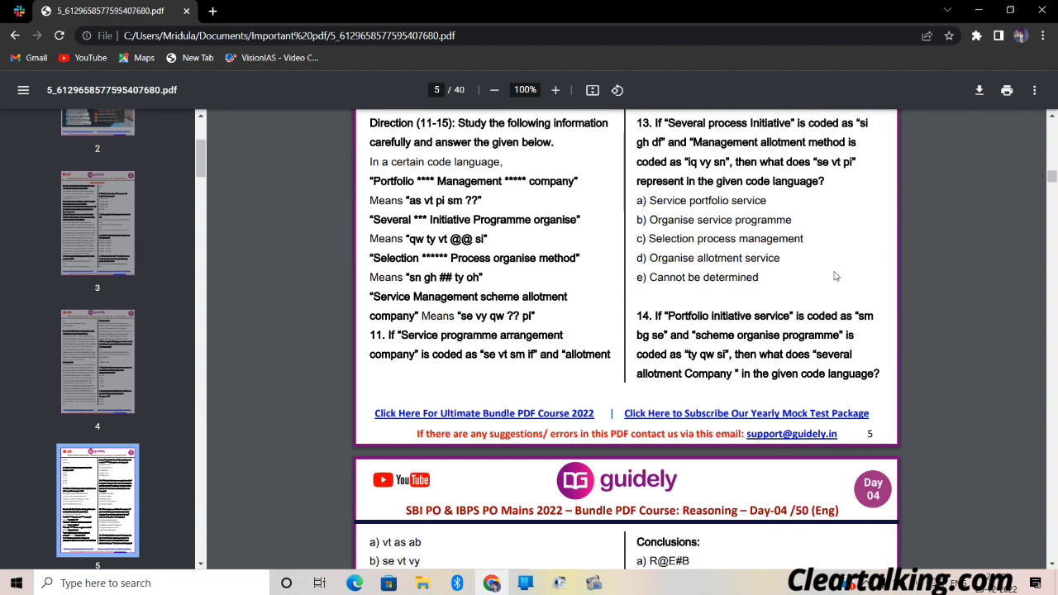
mouse_move(832, 50)
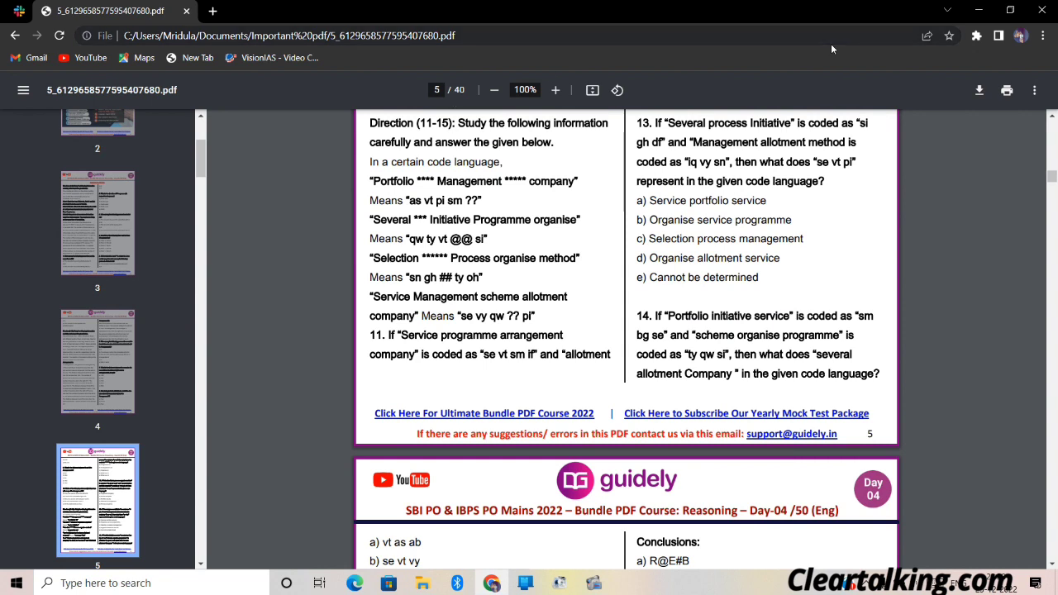
left_click(211, 10)
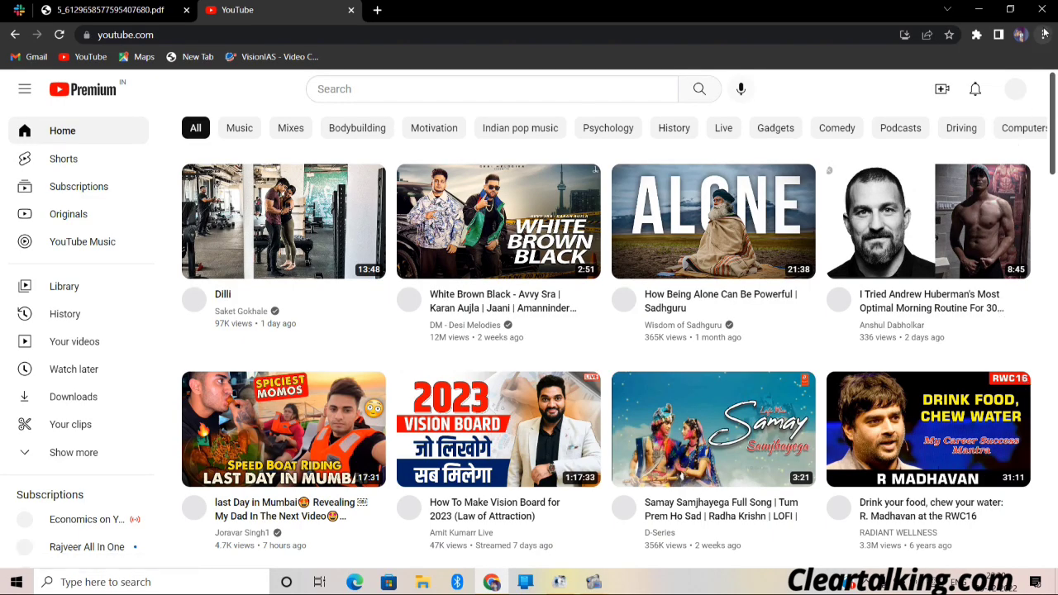
Step: Create a desktop shortcut for YouTube via More tools, then minimise Chrome to the desktop
left_click(1045, 33)
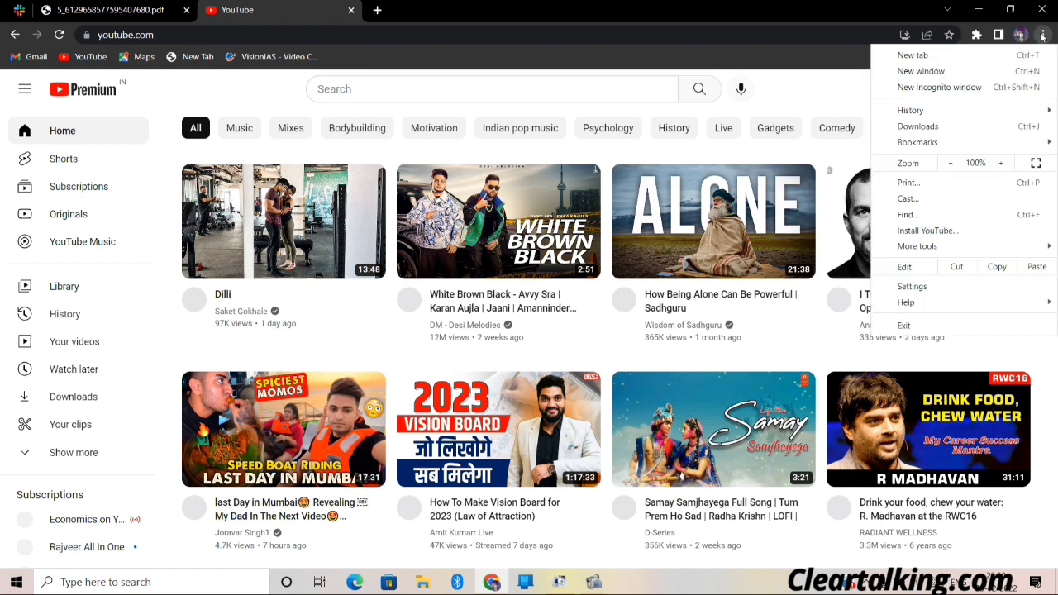
mouse_move(915, 246)
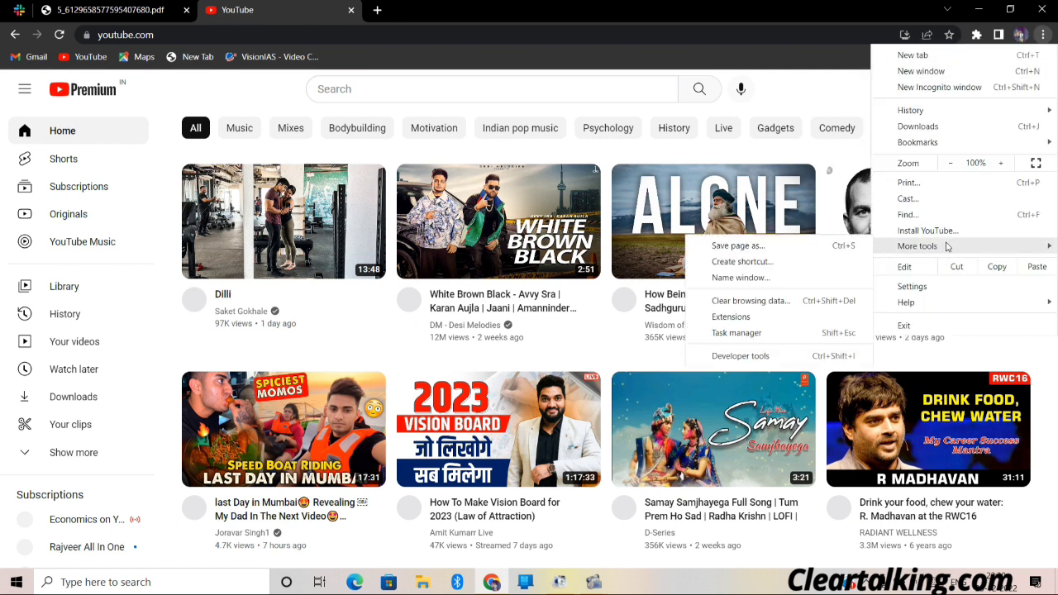
left_click(740, 261)
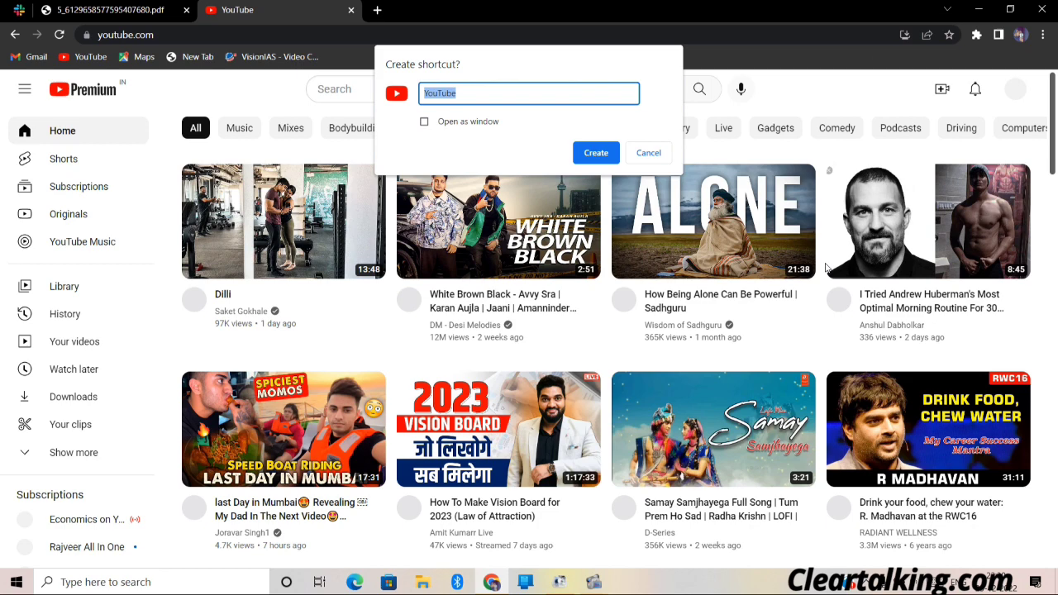
left_click(648, 152)
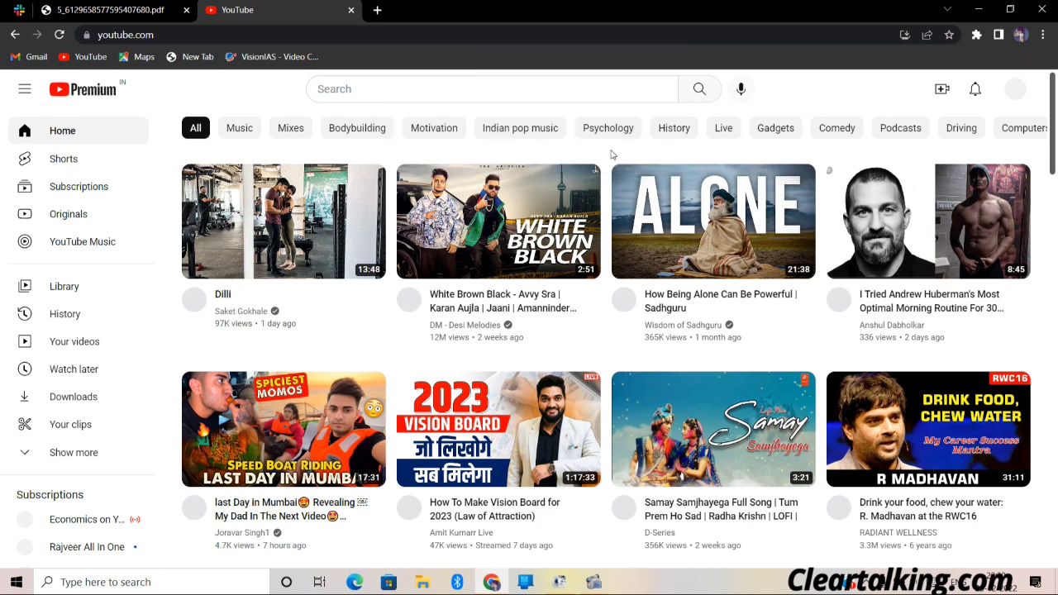
mouse_move(660, 298)
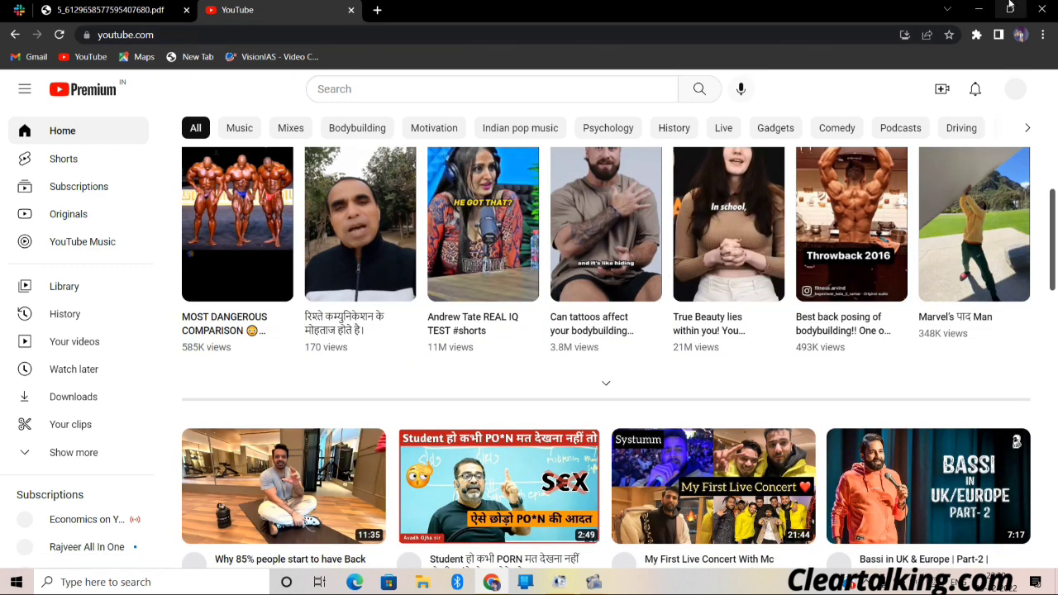
mouse_move(978, 10)
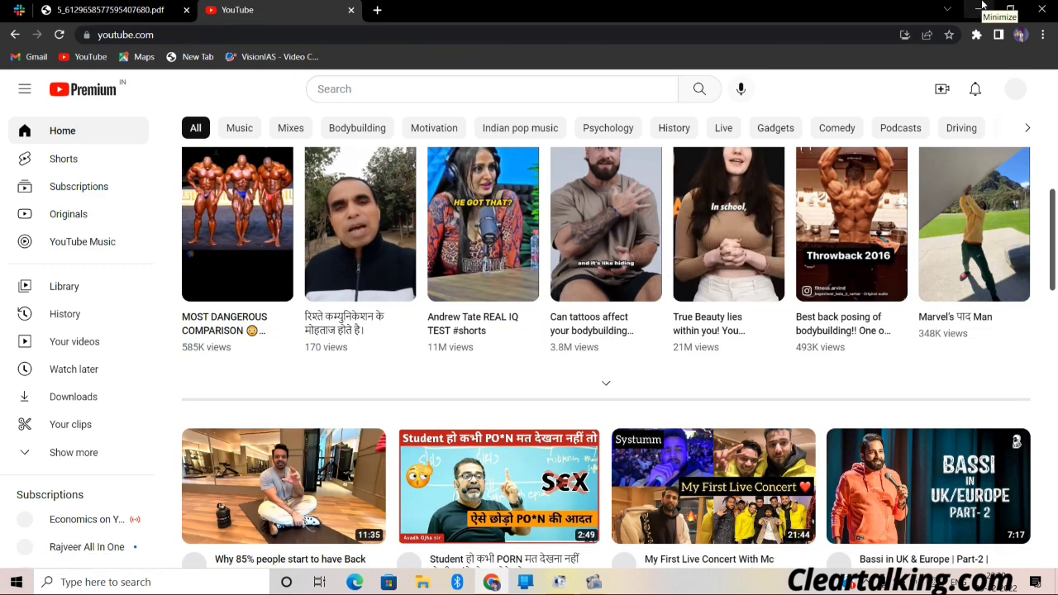
left_click(987, 3)
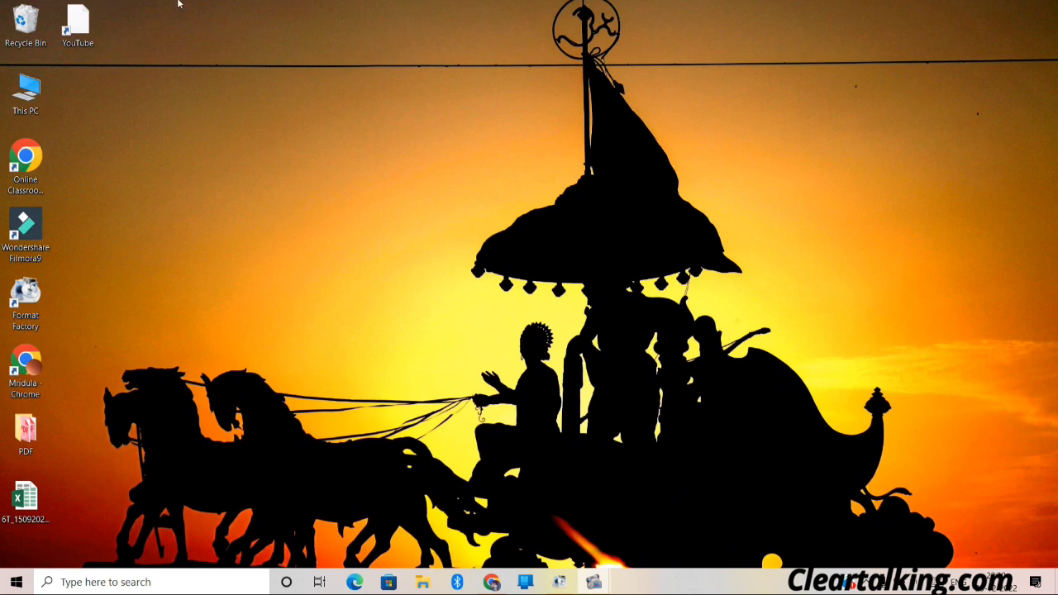
Step: Launch YouTube from its new desktop shortcut icon
left_click(76, 18)
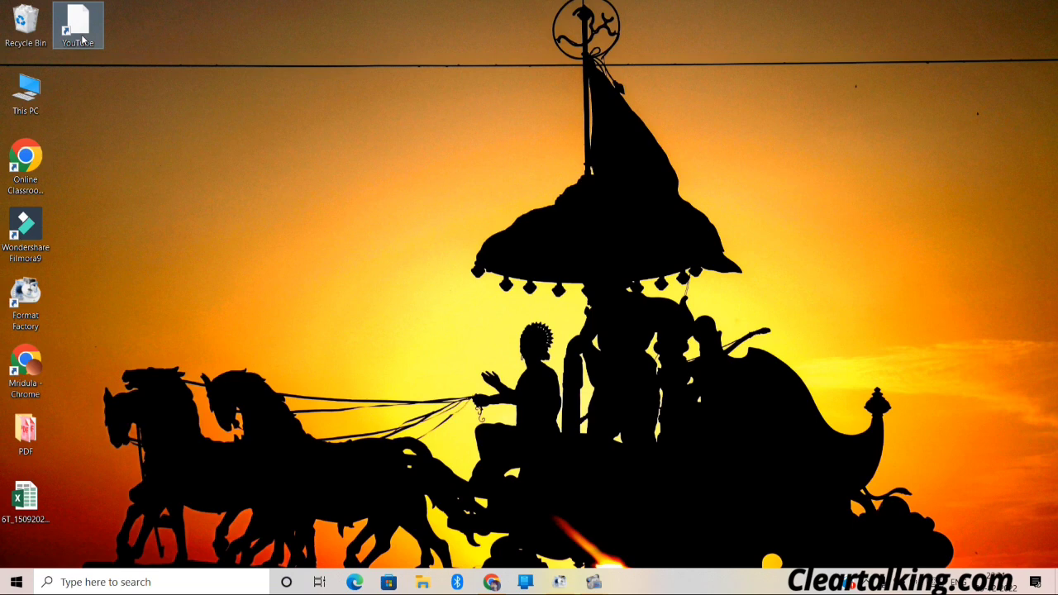
mouse_move(155, 109)
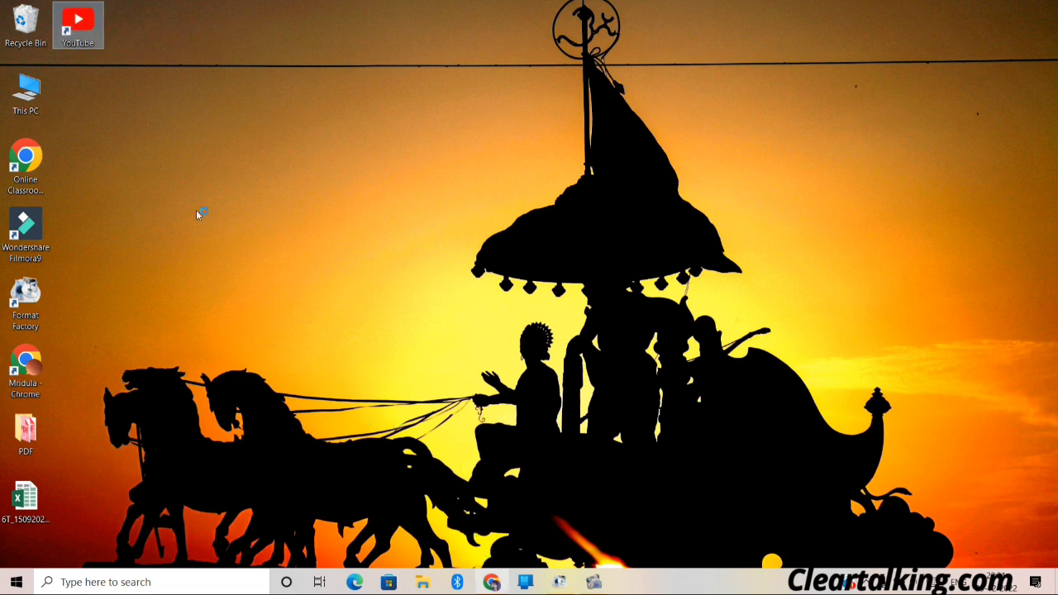
mouse_move(129, 143)
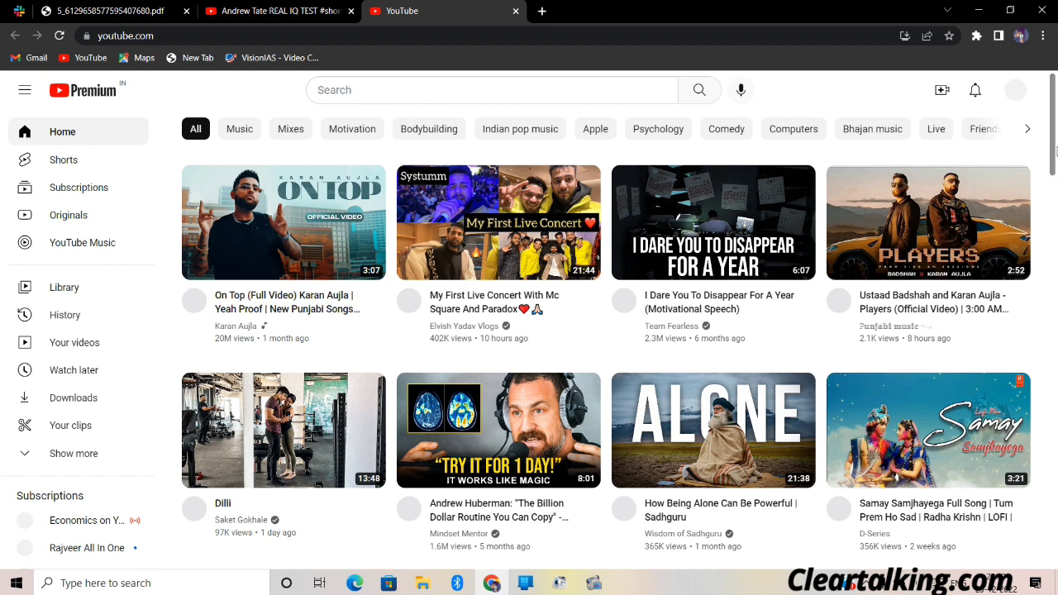
Step: Print the YouTube home page with Destination set to Save as PDF and save it
left_click(1043, 34)
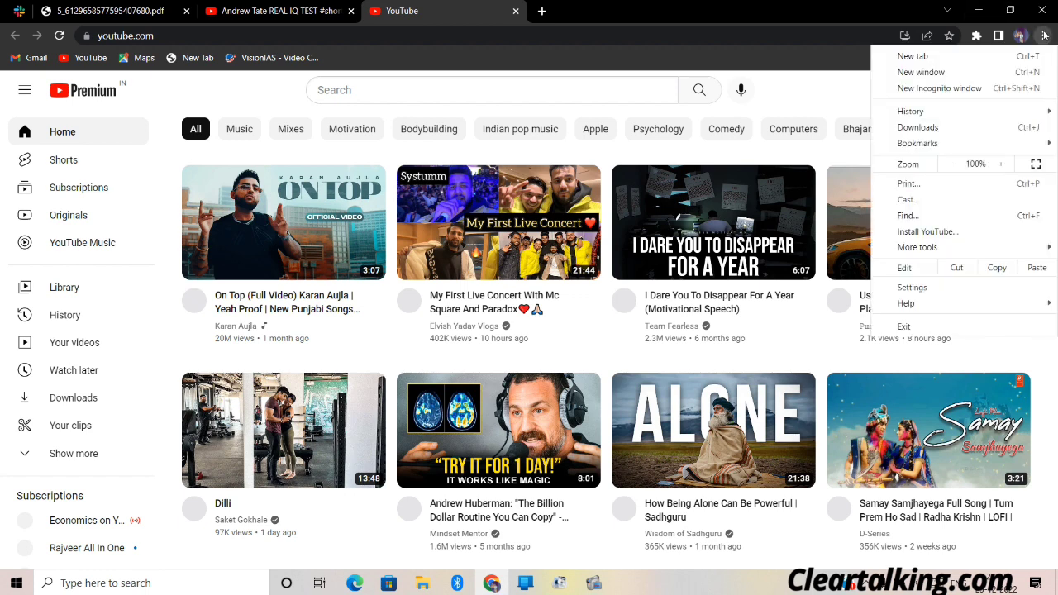
left_click(1043, 36)
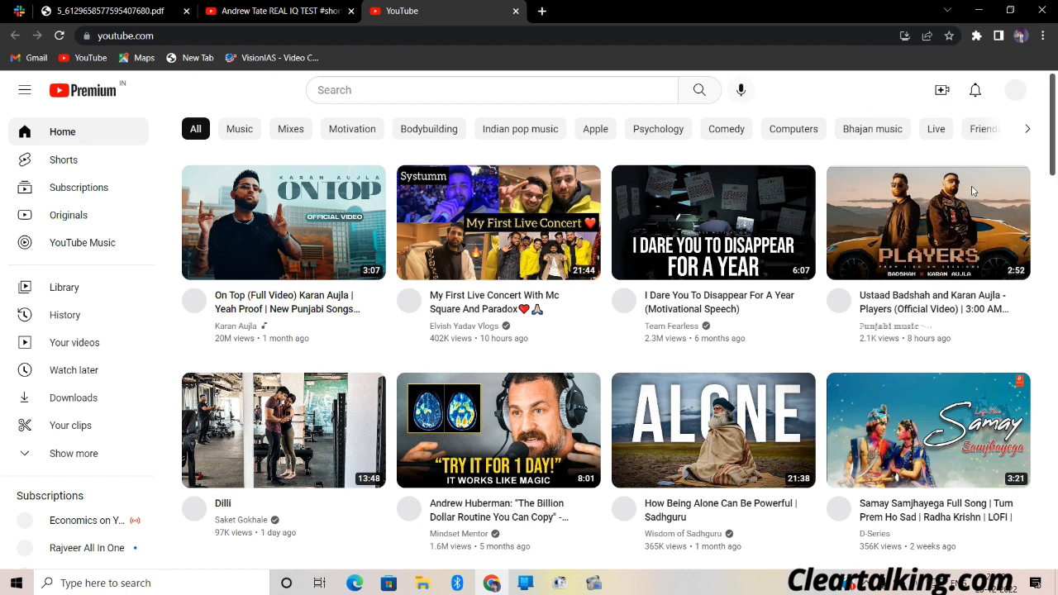
mouse_move(971, 190)
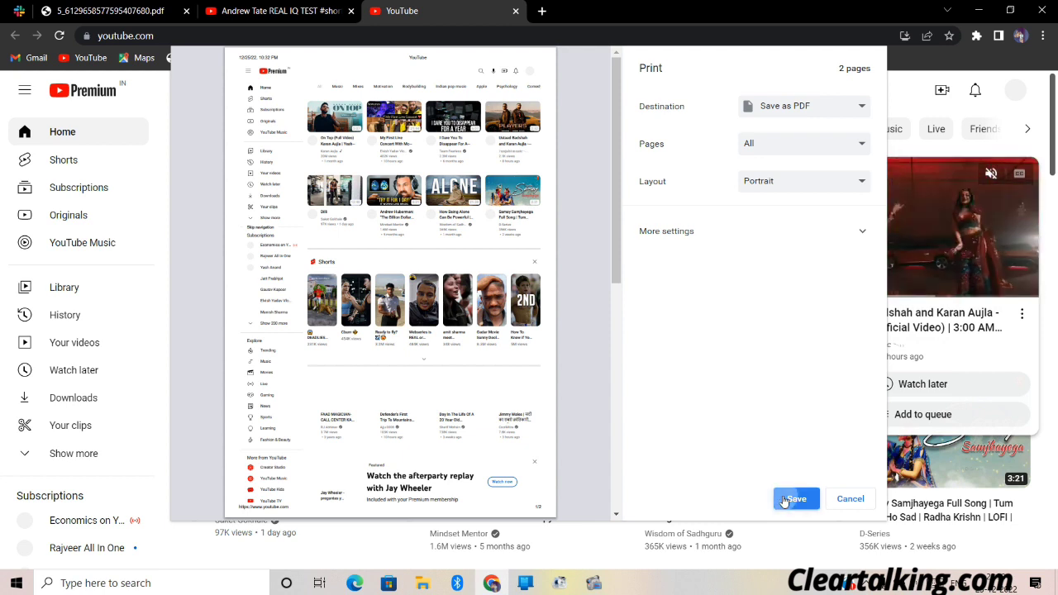
left_click(796, 499)
type("2")
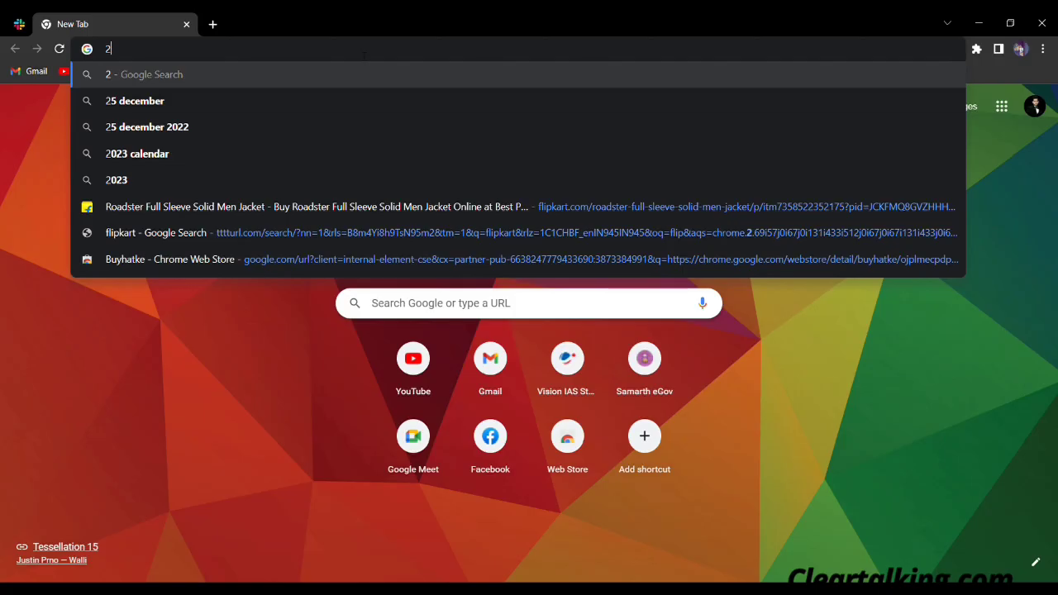
Step: Enter the sum 2+ into a new tab's address bar for a calculator search
type("+")
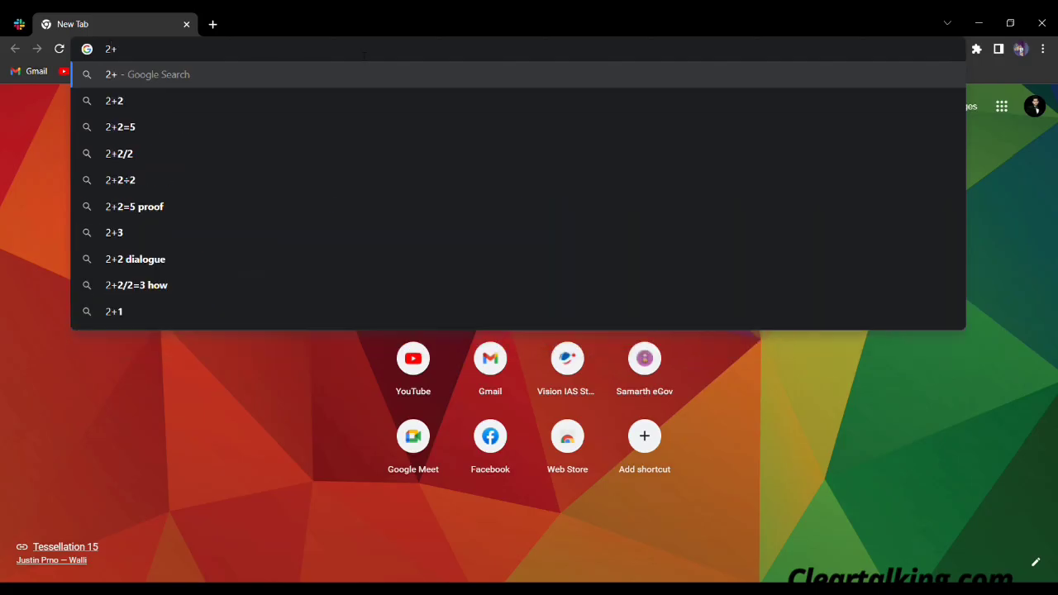